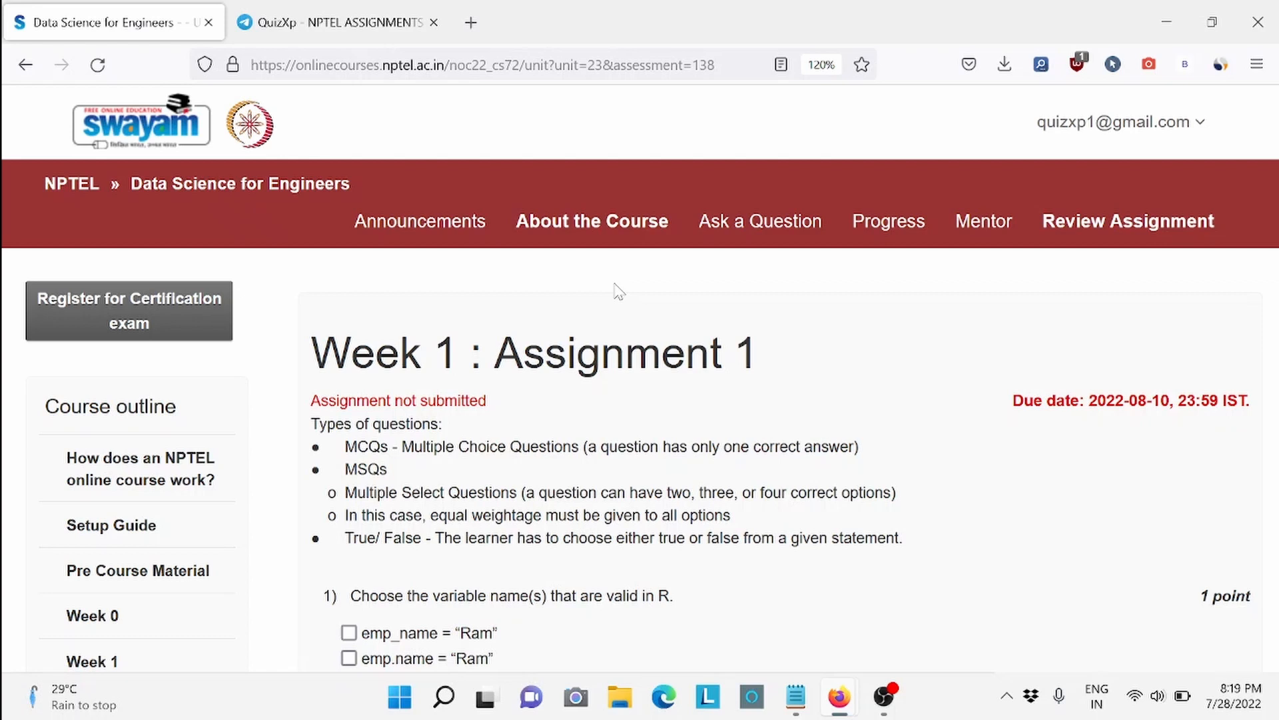
mouse_move(777, 374)
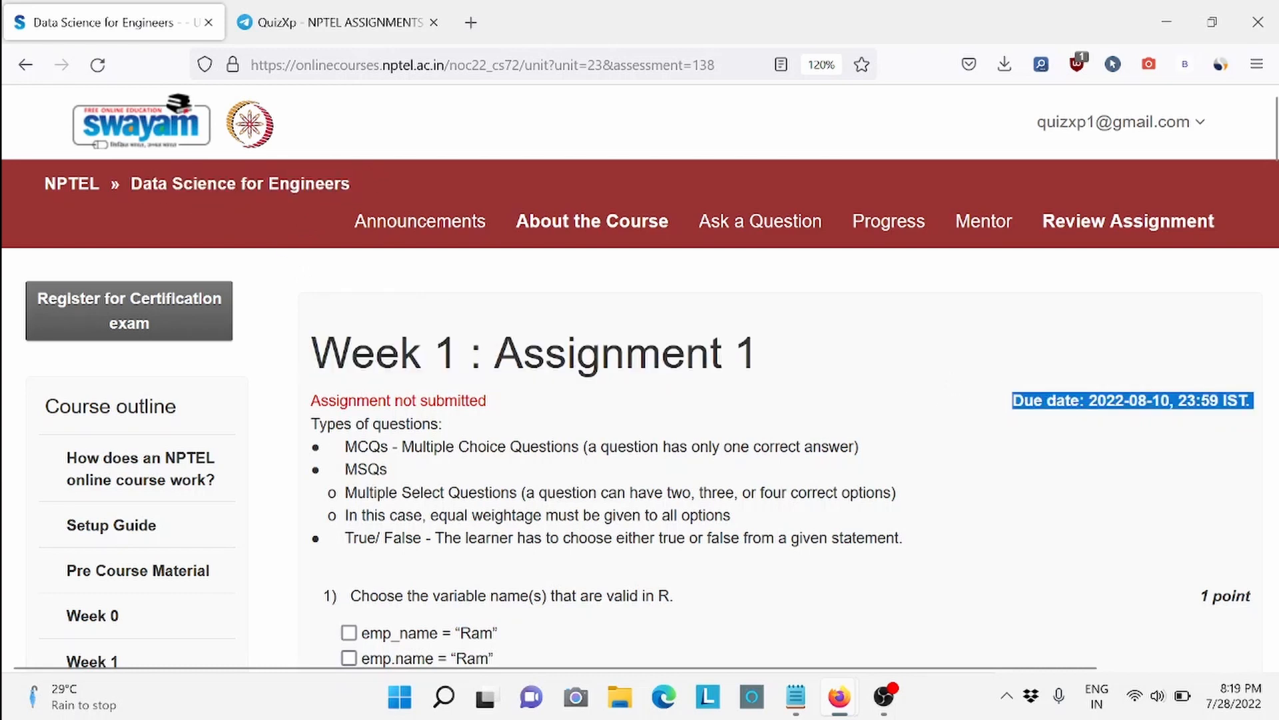
mouse_move(869, 443)
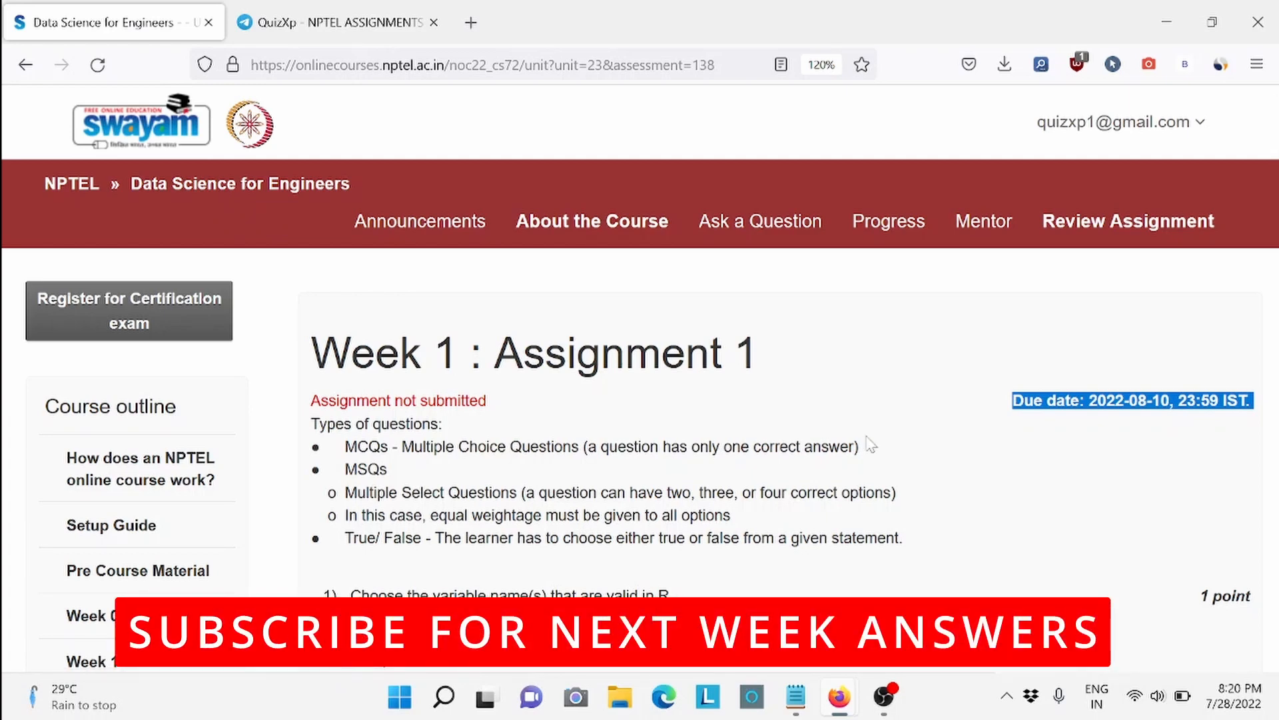
Tick emp_name and emp.name as valid variable names, then pick listing all objects for question 2.
scroll("down", 3)
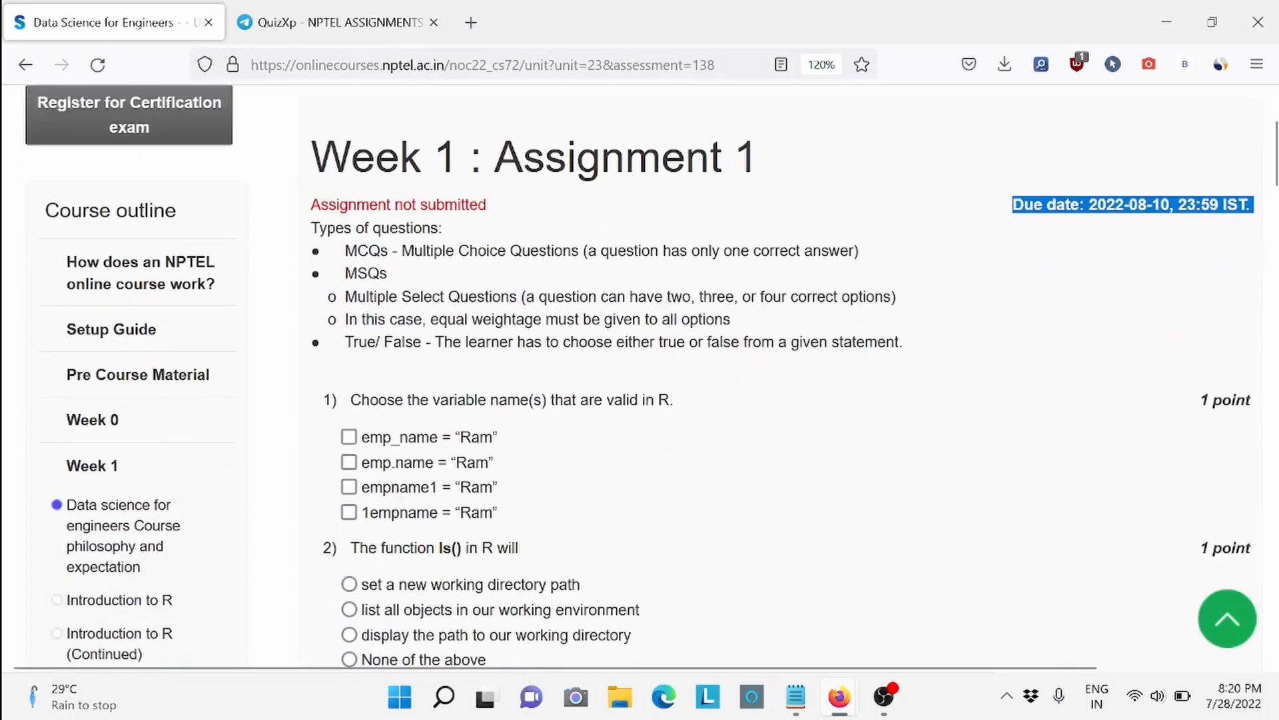
scroll("down", 3)
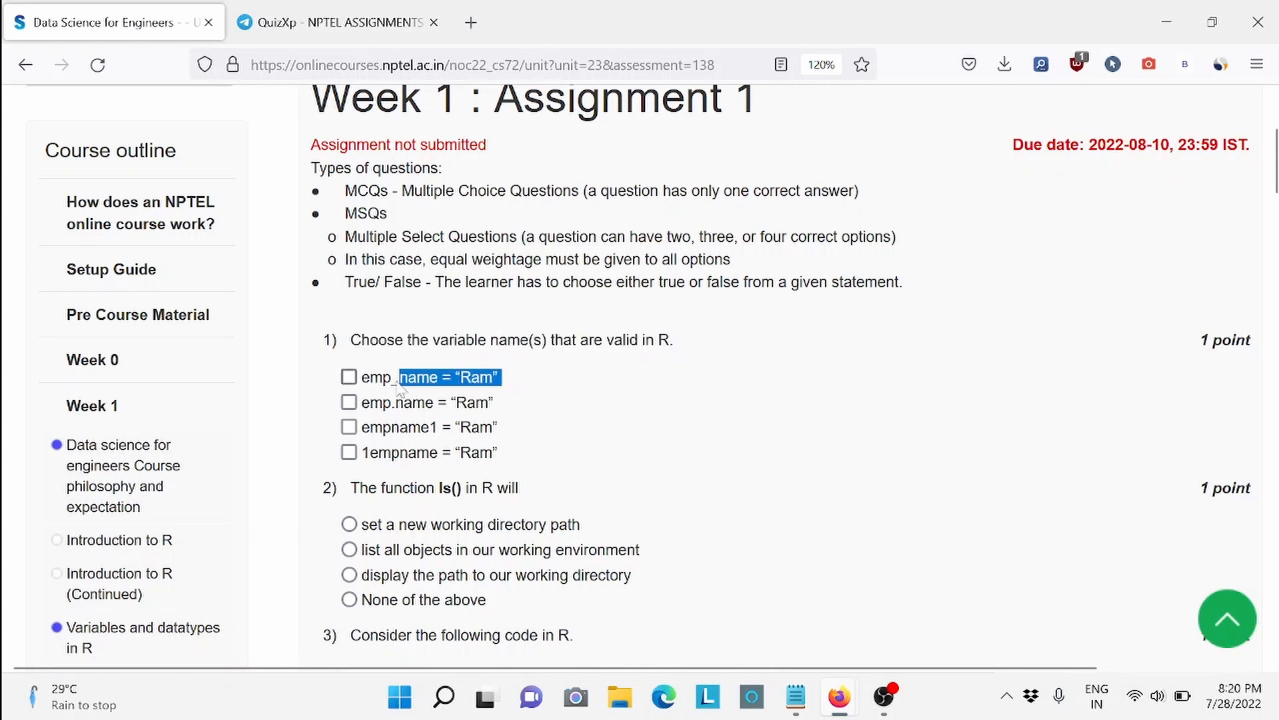
left_click(348, 376)
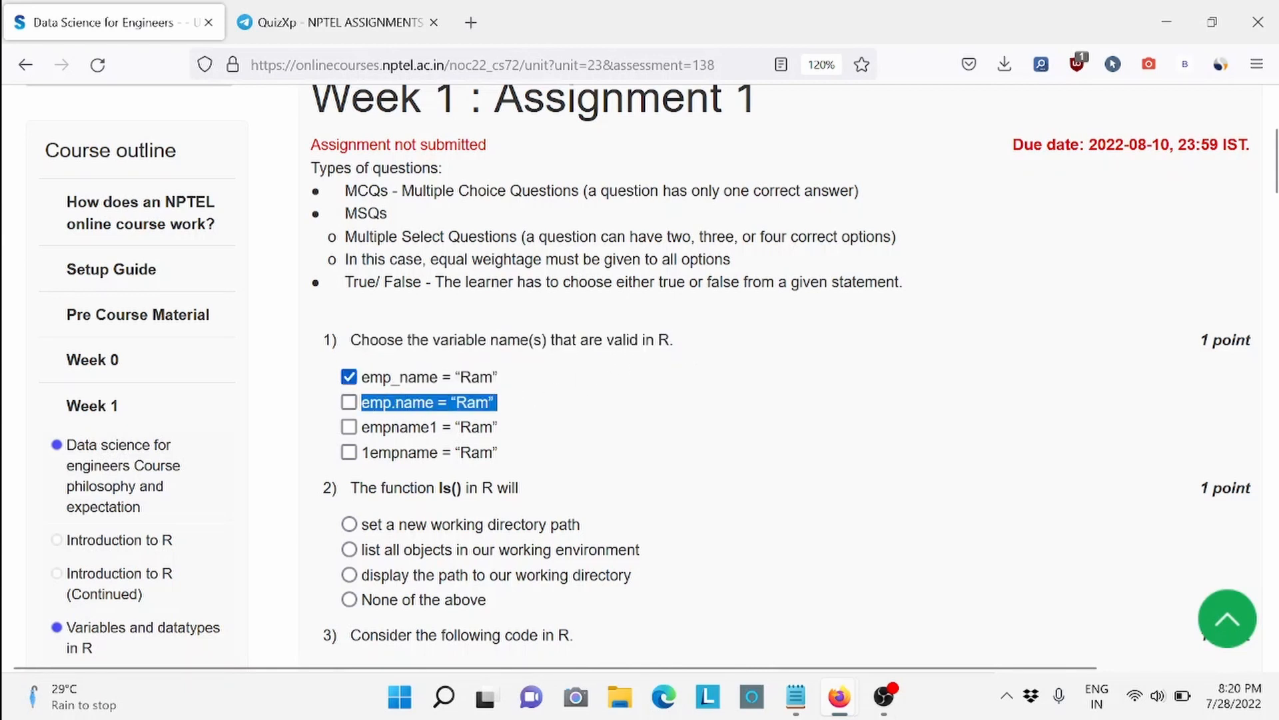
left_click(348, 401)
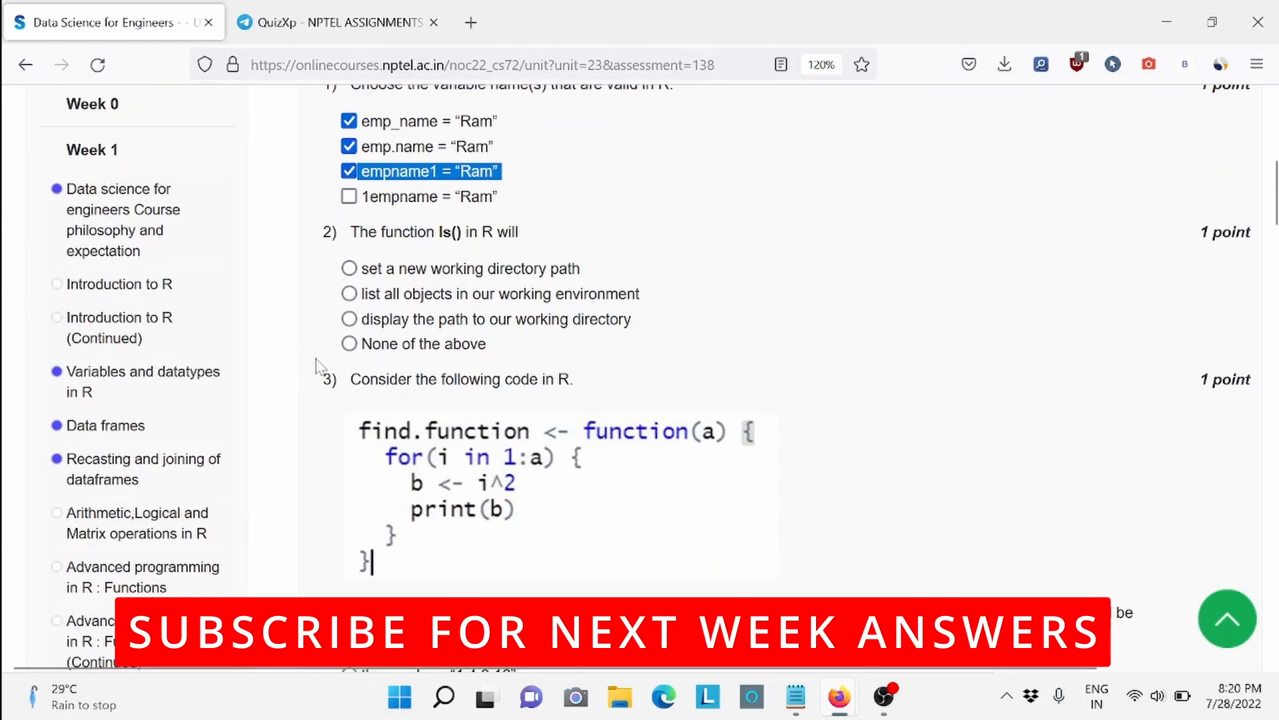
mouse_move(645, 302)
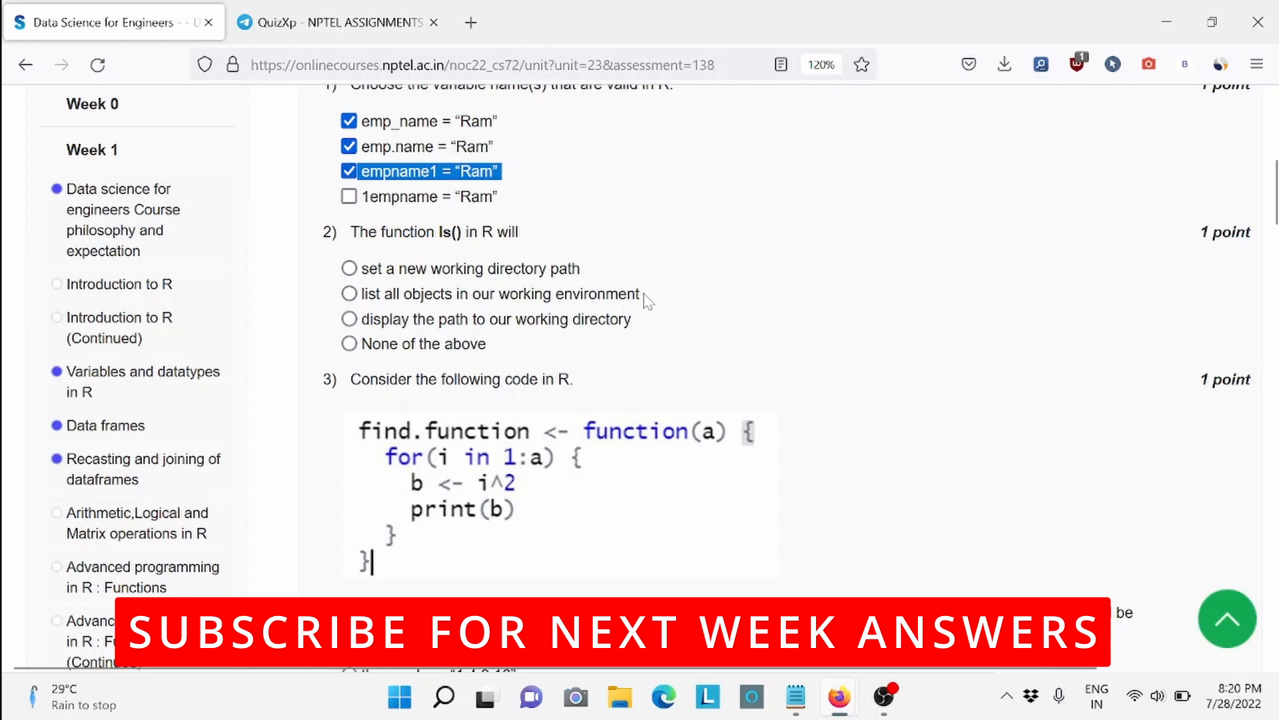
double_click(501, 294)
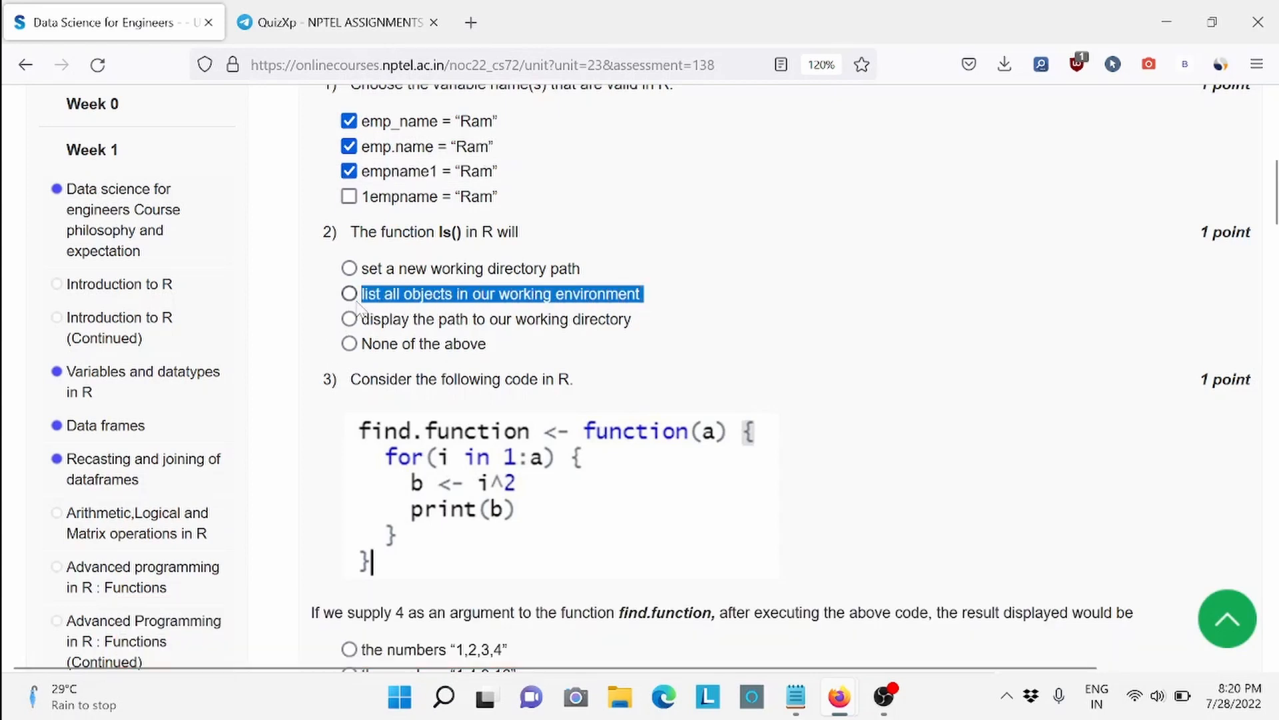
Scroll through questions 2–3 and answer question 4 with skipping the current loop iteration.
scroll("down", 3)
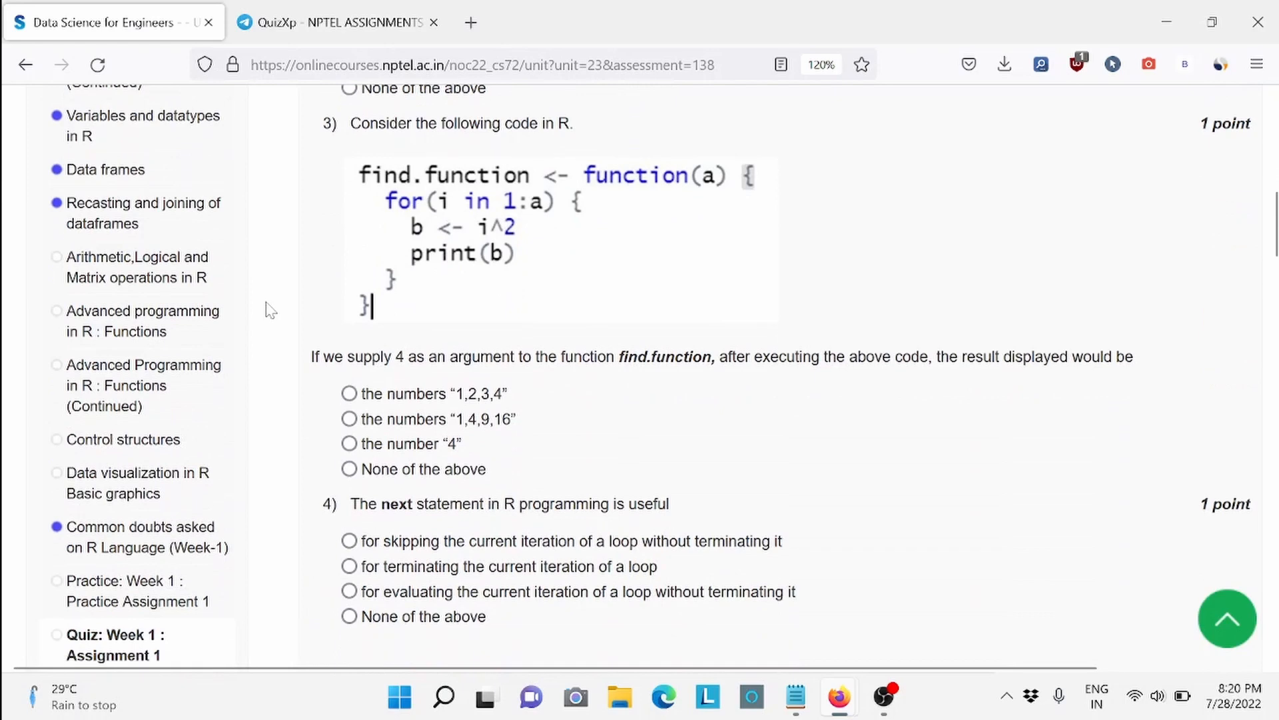
scroll("up", 3)
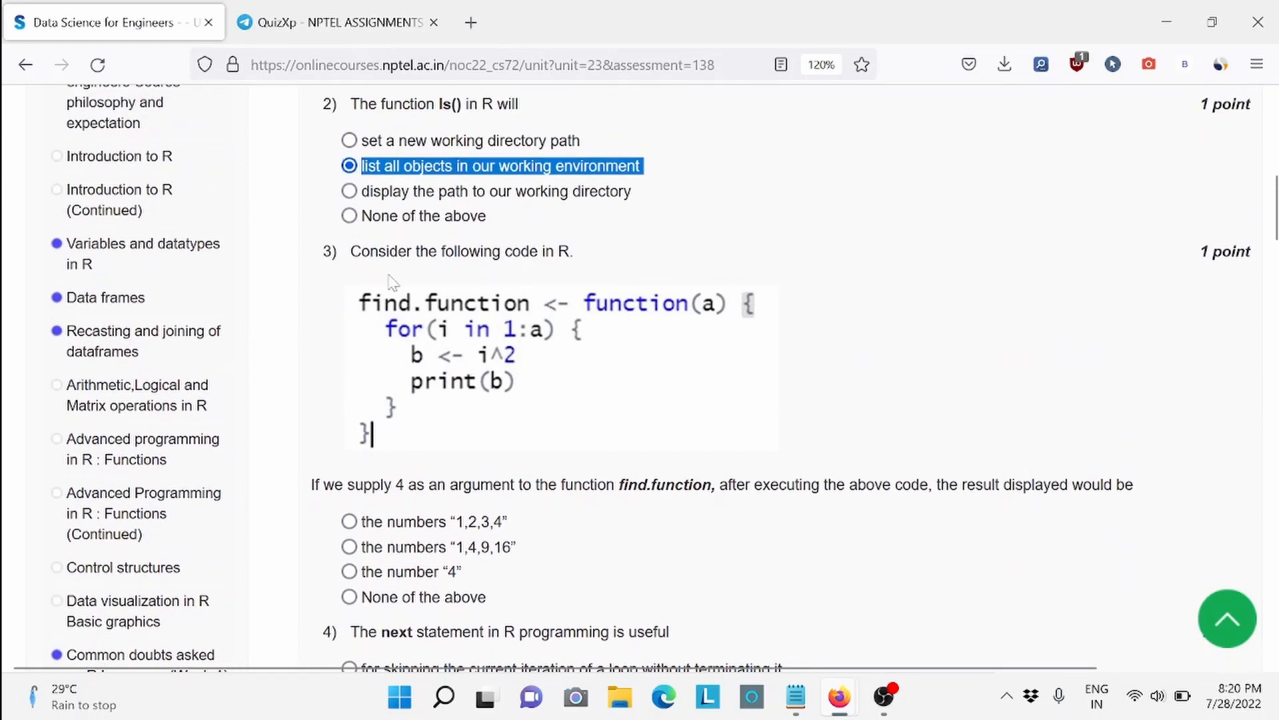
mouse_move(318, 501)
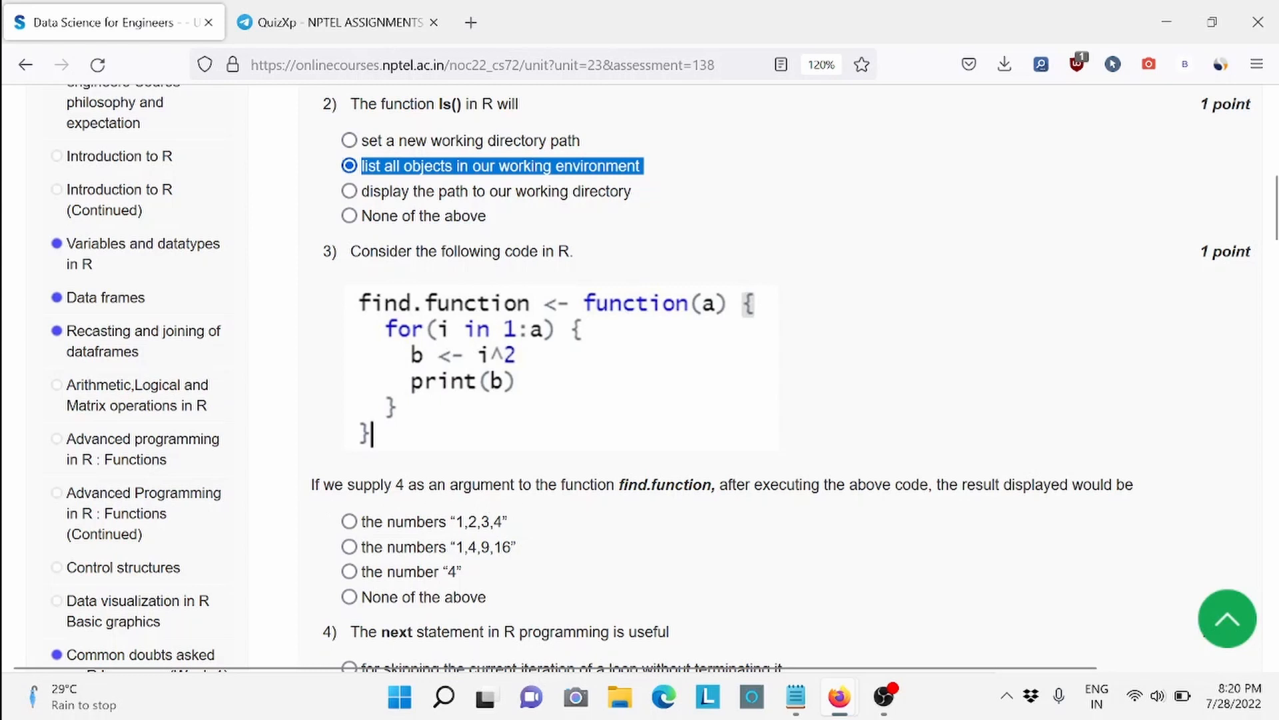
mouse_move(531, 554)
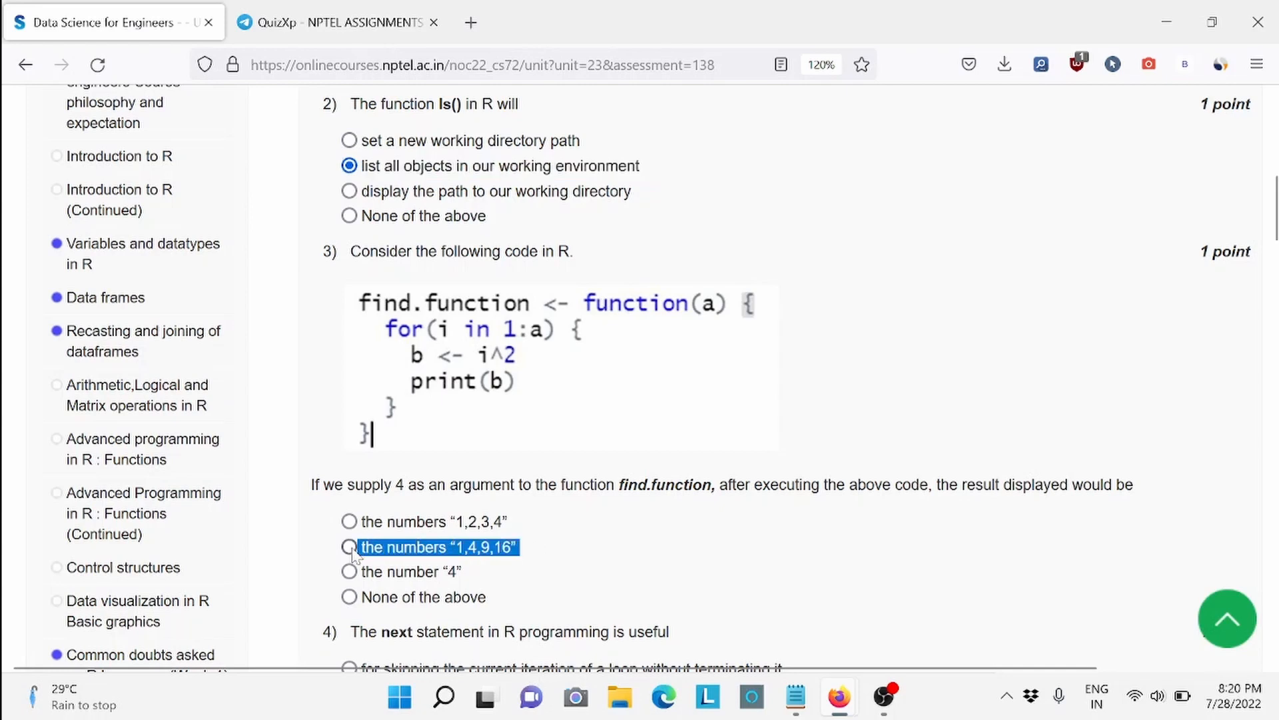
scroll("down", 3)
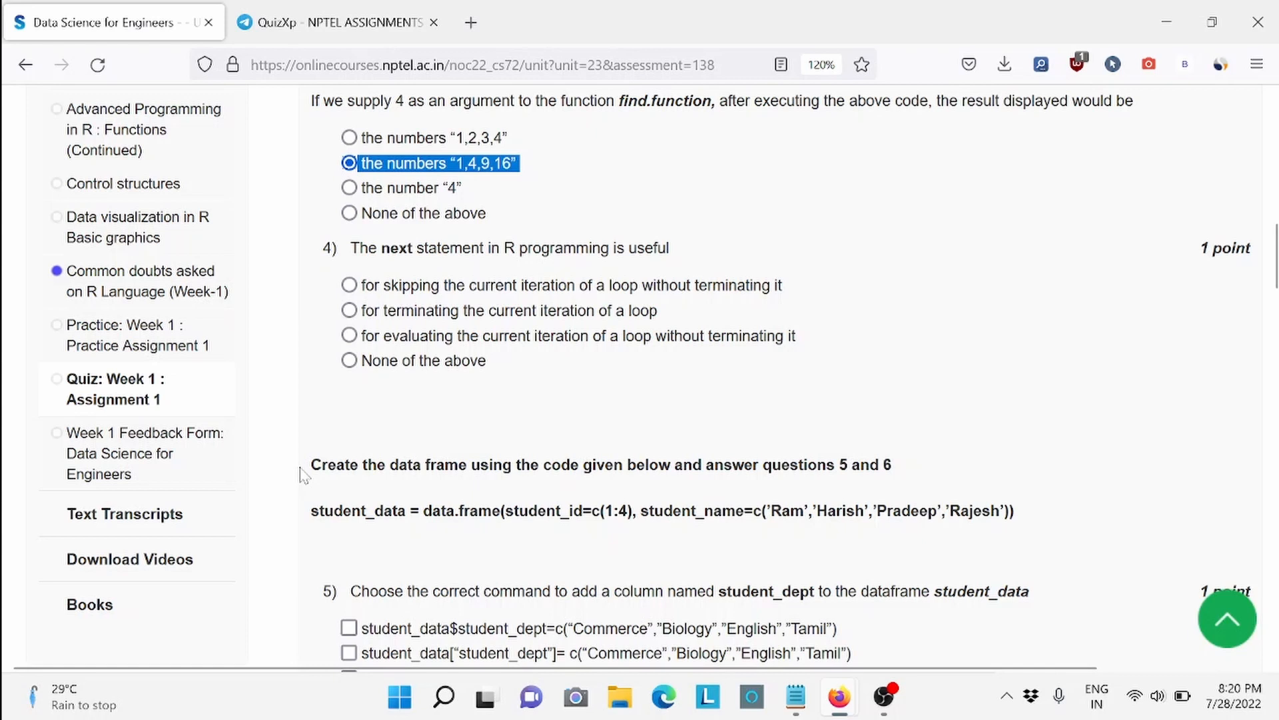
mouse_move(349, 439)
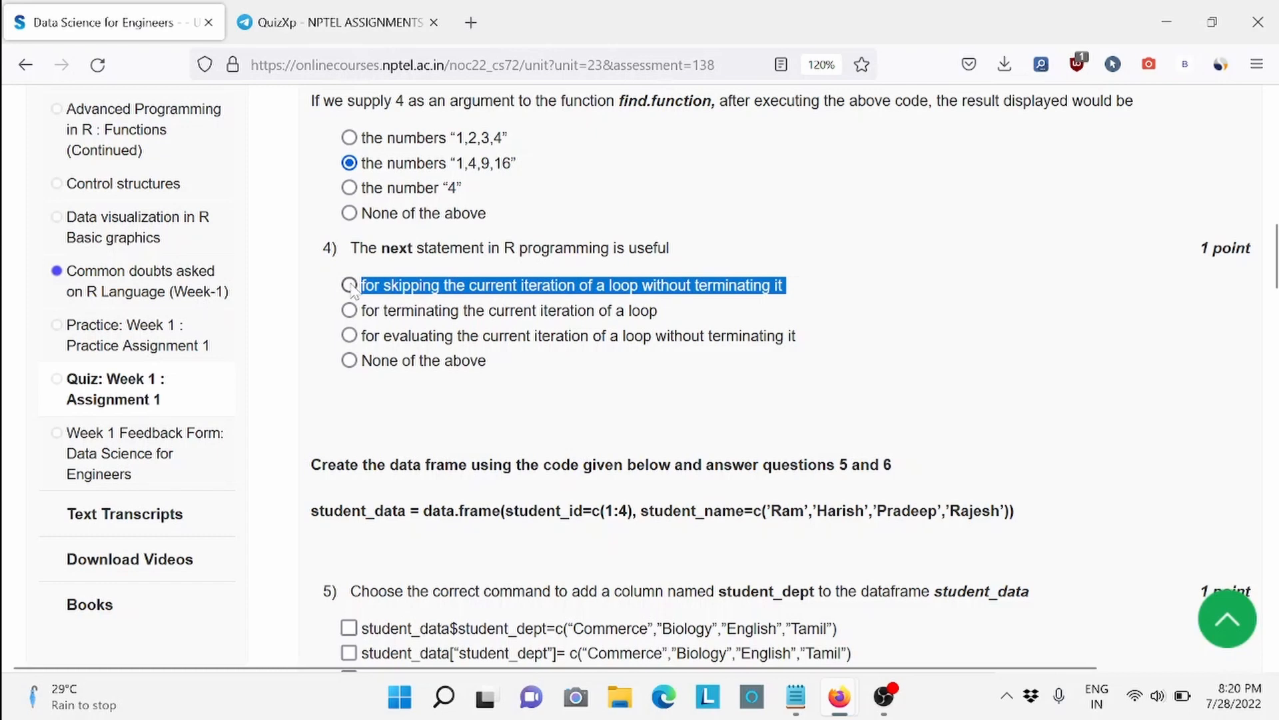
left_click(349, 286)
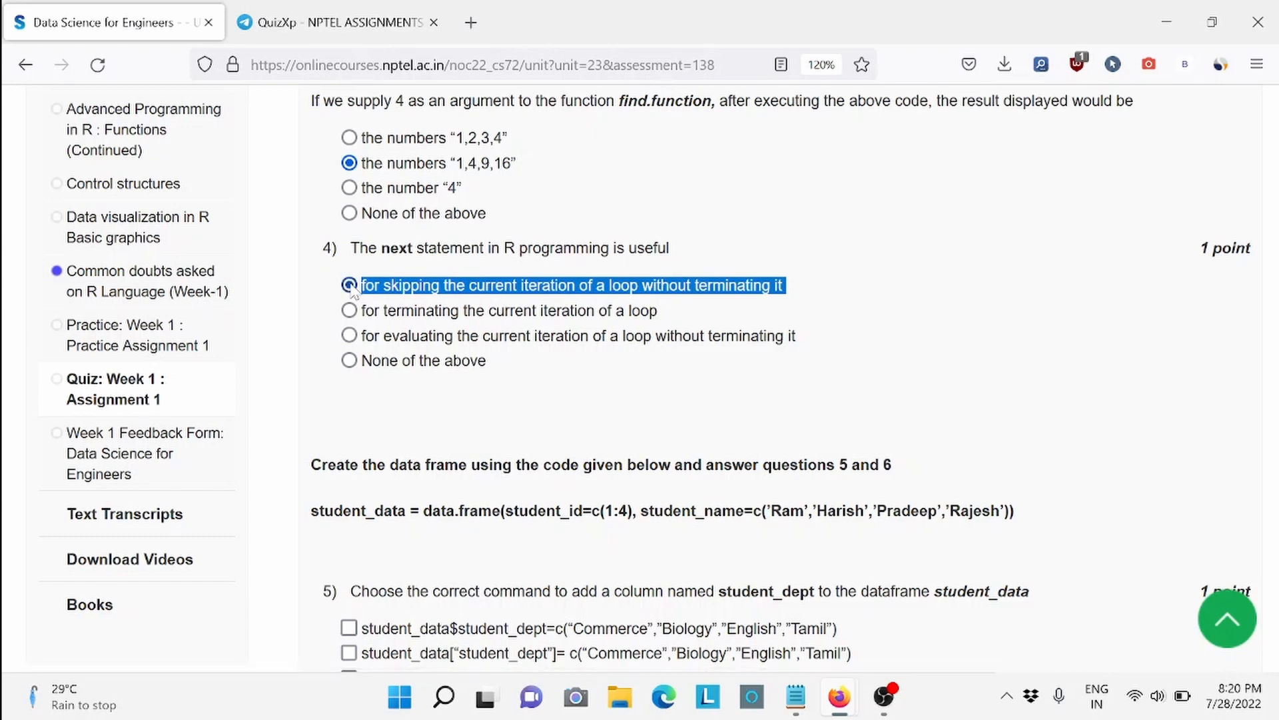
scroll("down", 3)
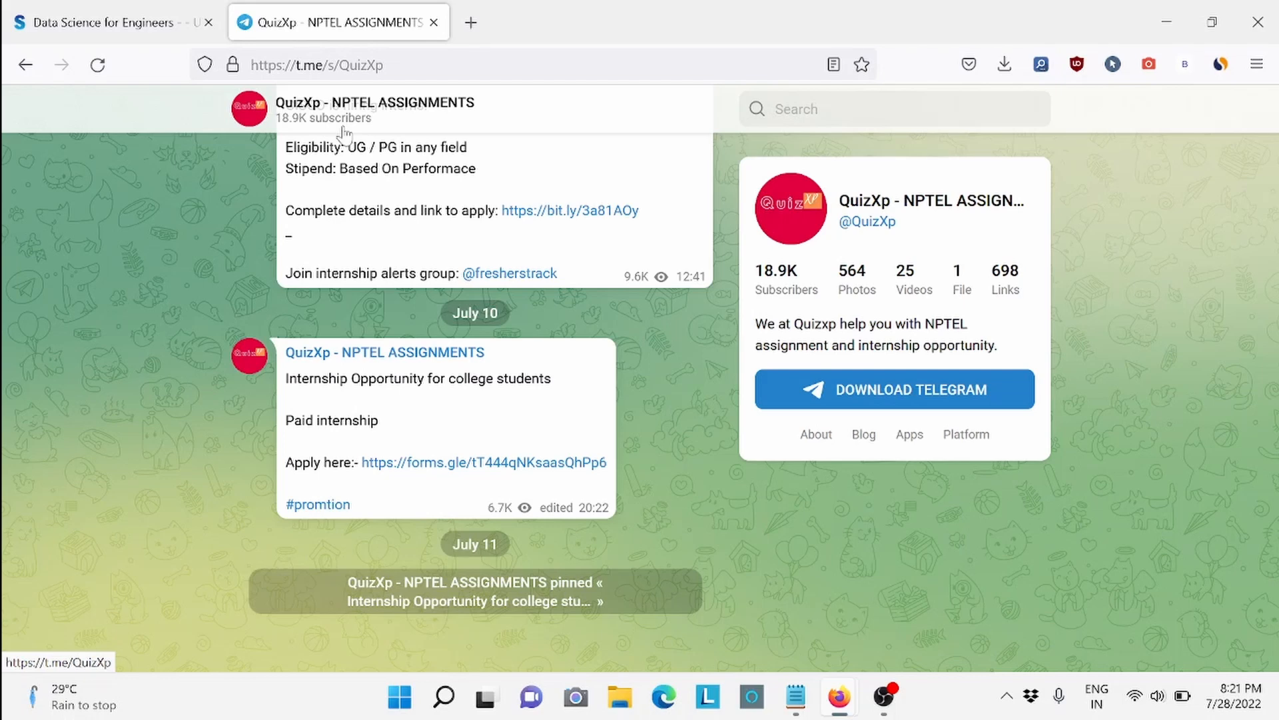
left_click(110, 22)
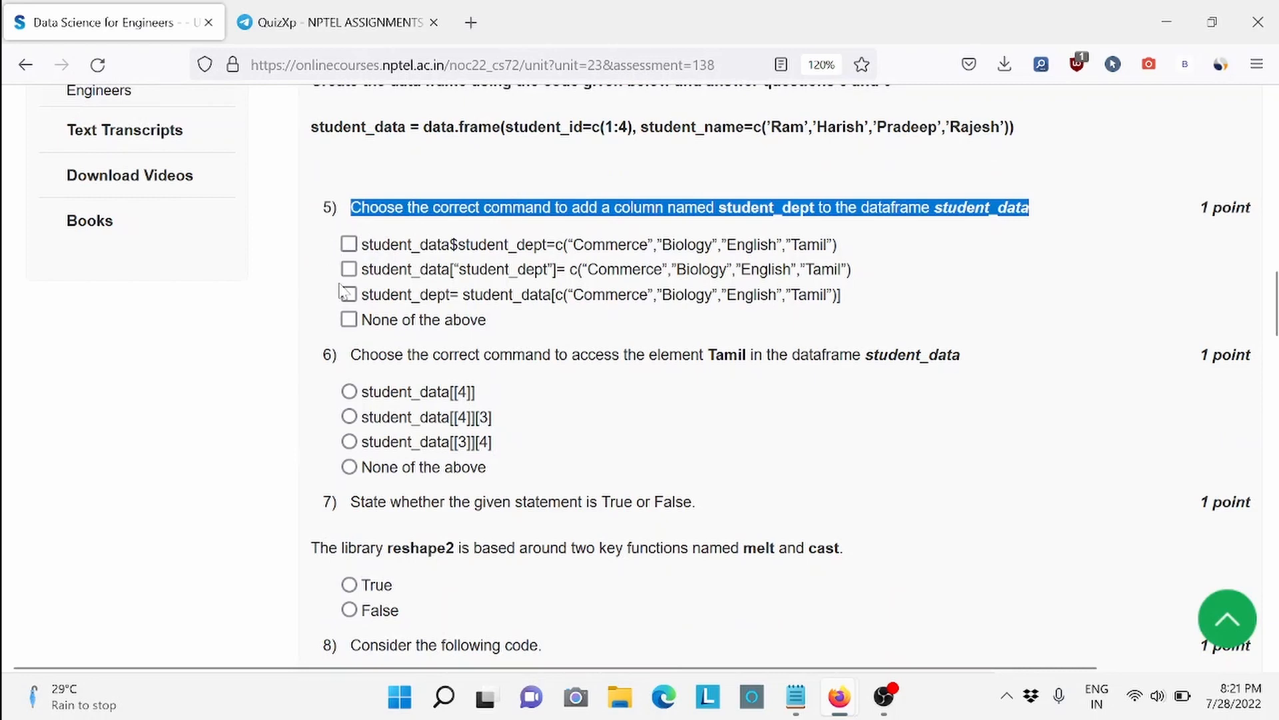
Scroll down past question 5 to bring questions 7 and 8 into view.
scroll("down", 3)
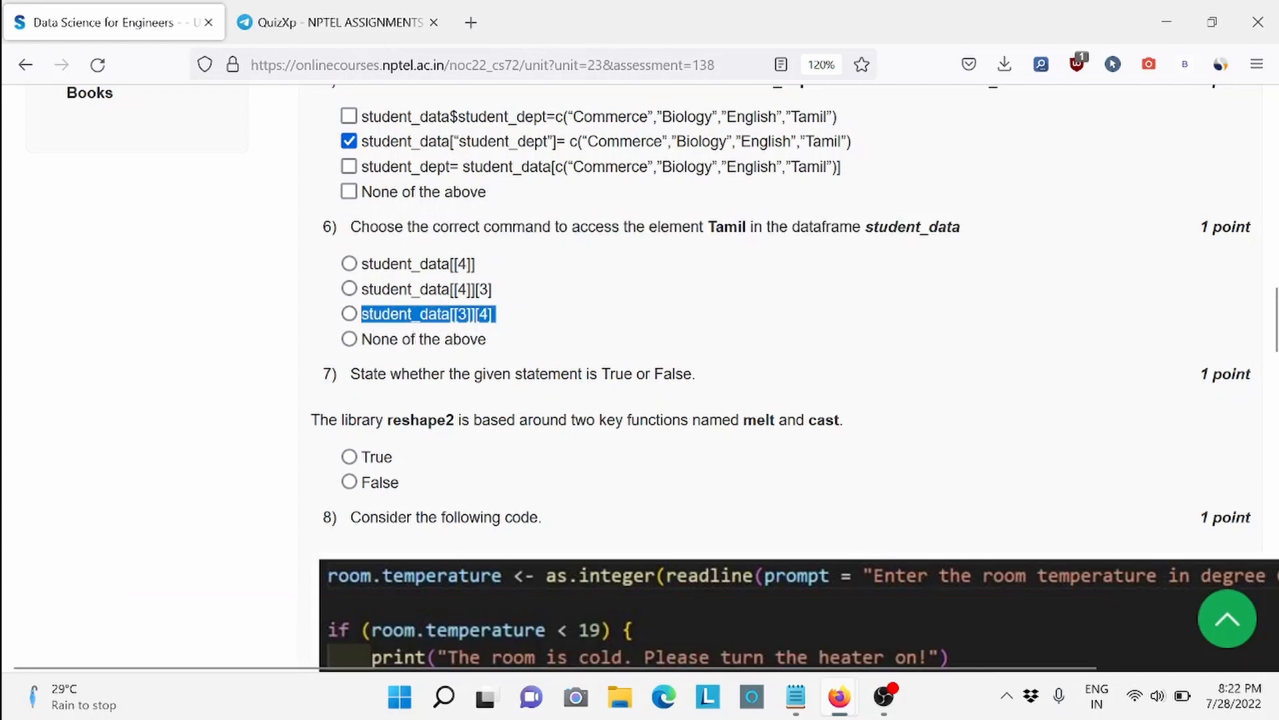
scroll("down", 3)
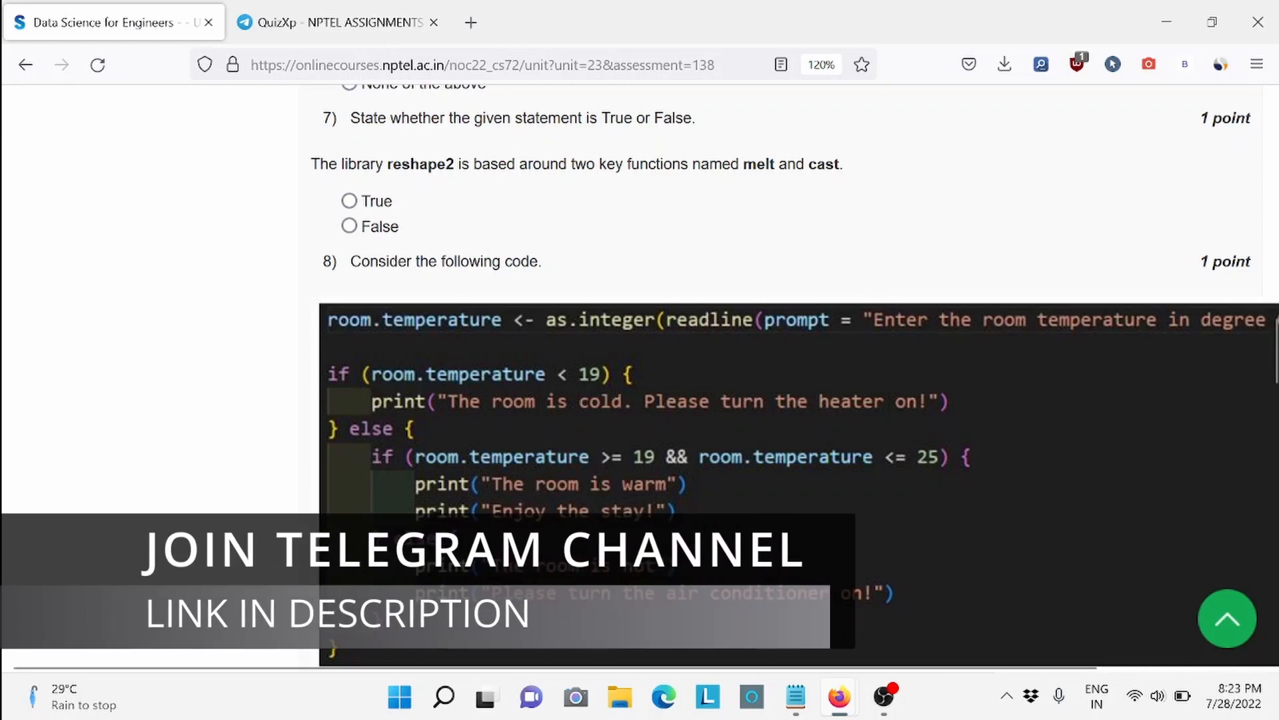
mouse_move(355, 204)
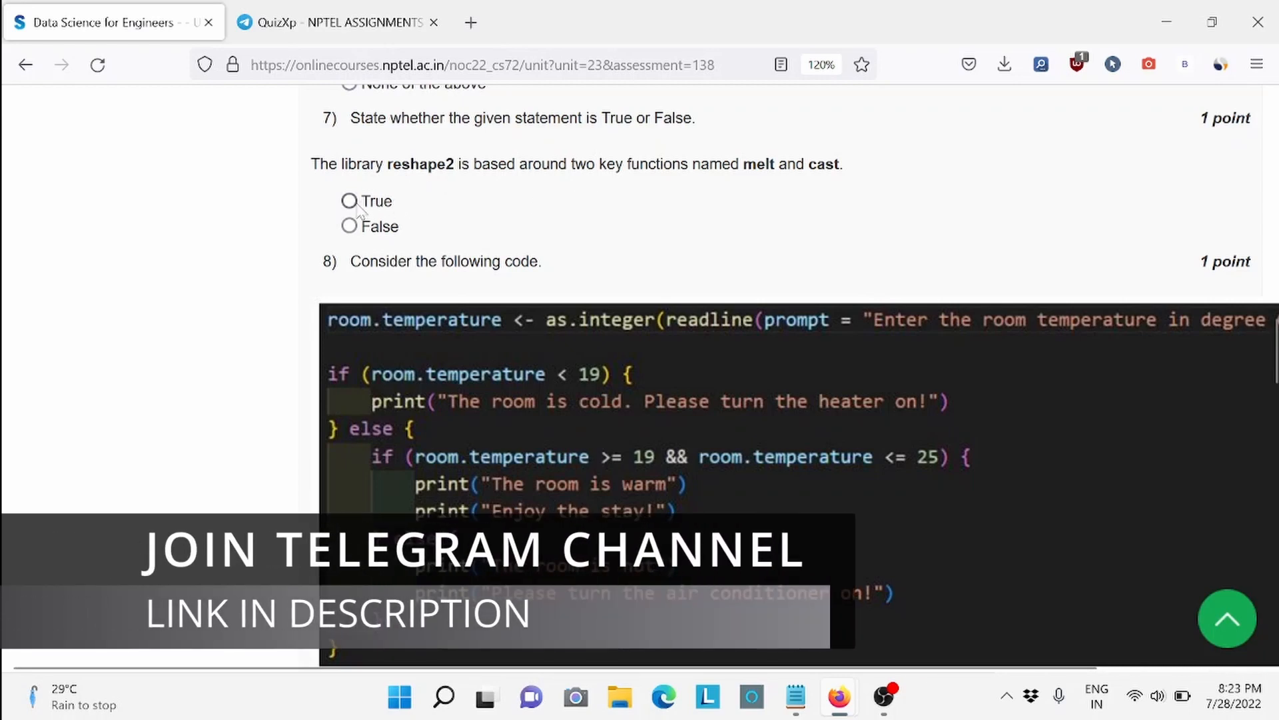
Answer question 8 with the warm-room output.
scroll("down", 3)
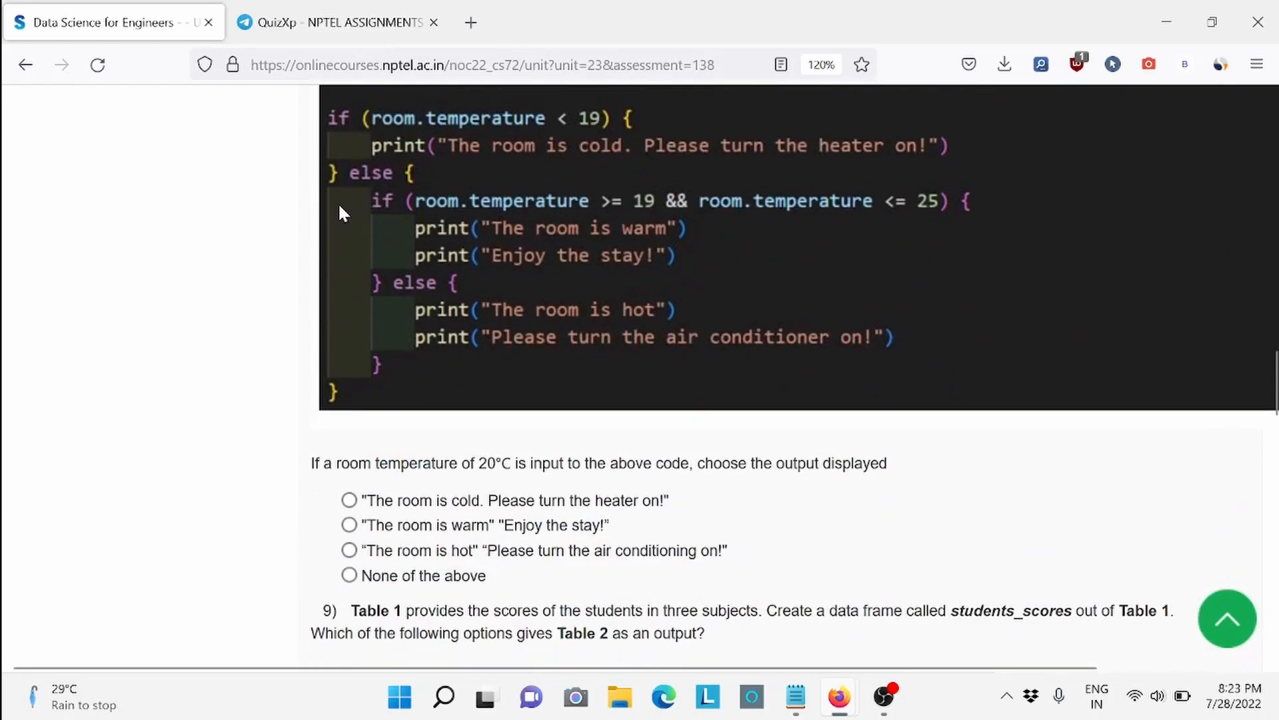
mouse_move(327, 339)
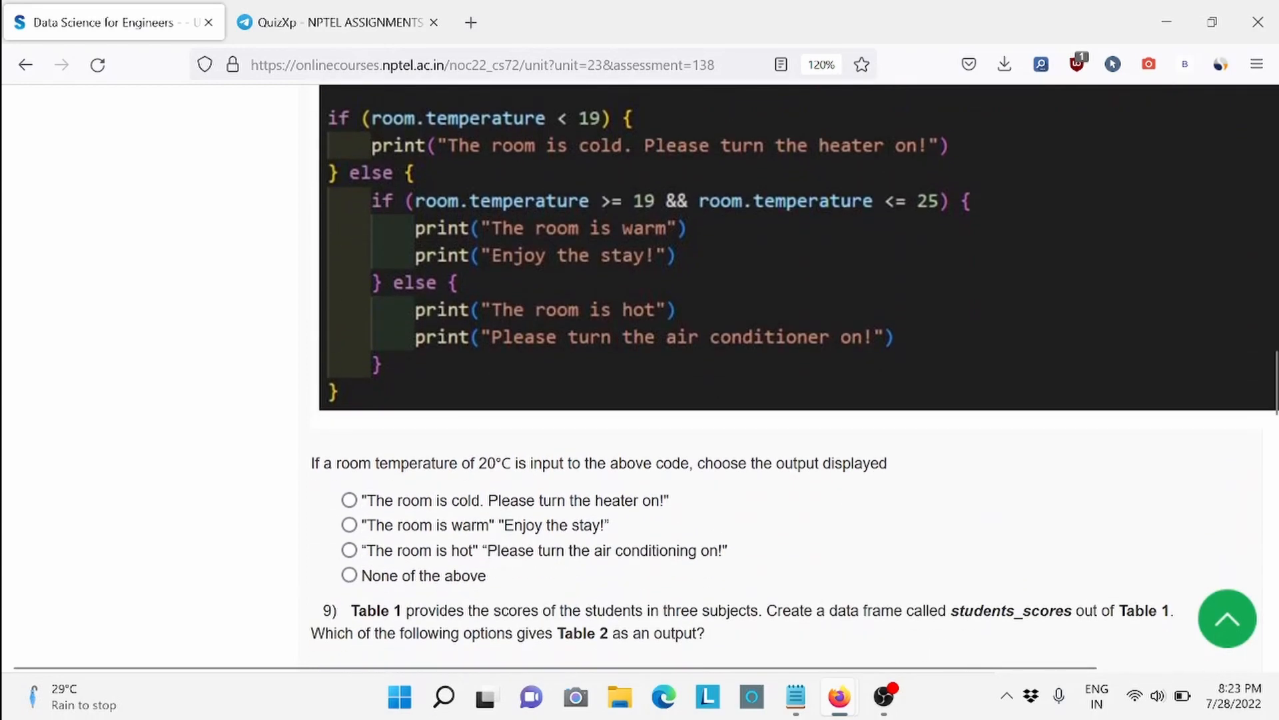
scroll("down", 3)
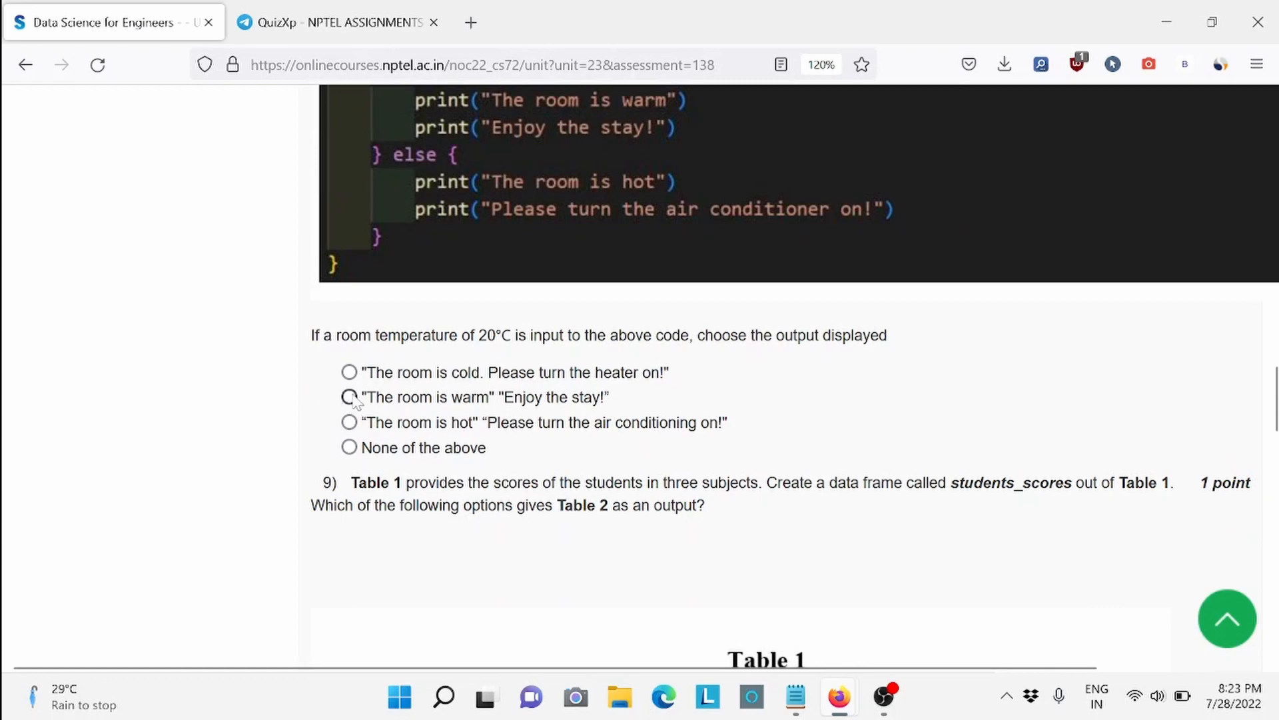
left_click(348, 397)
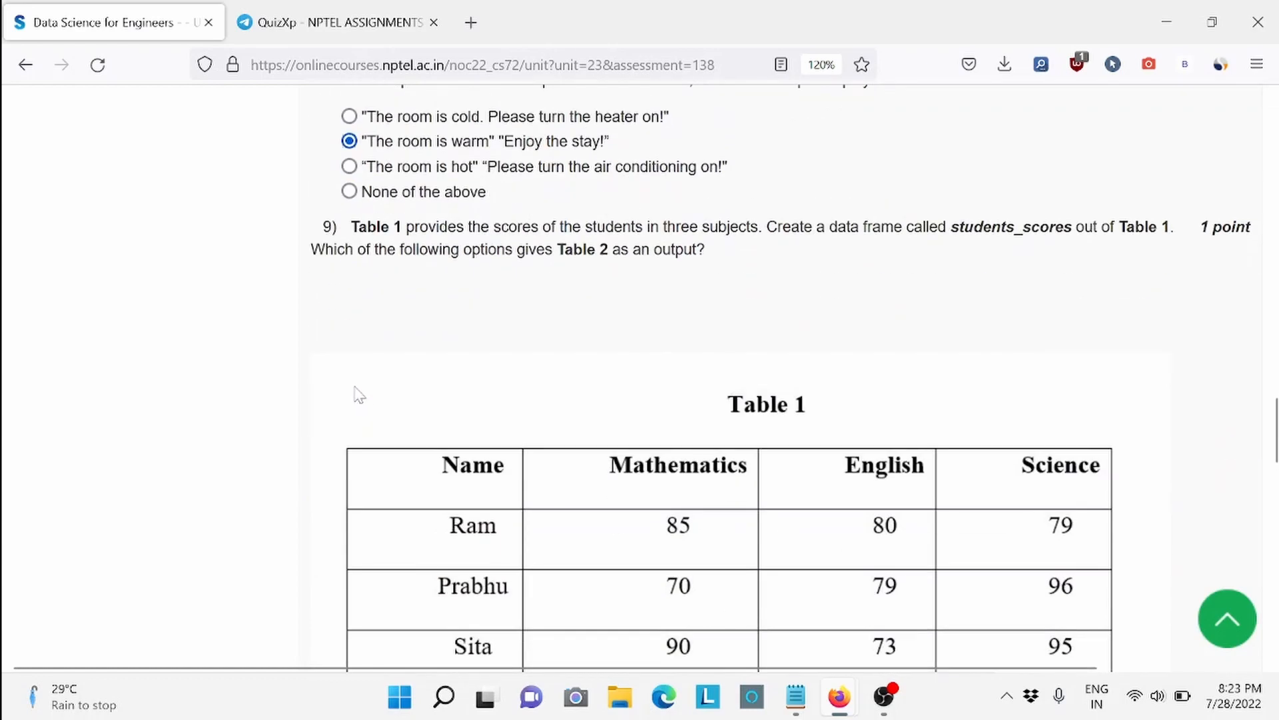
Choose is.numeric() for question 10 and bring up the QuizXp Telegram channel.
scroll("down", 3)
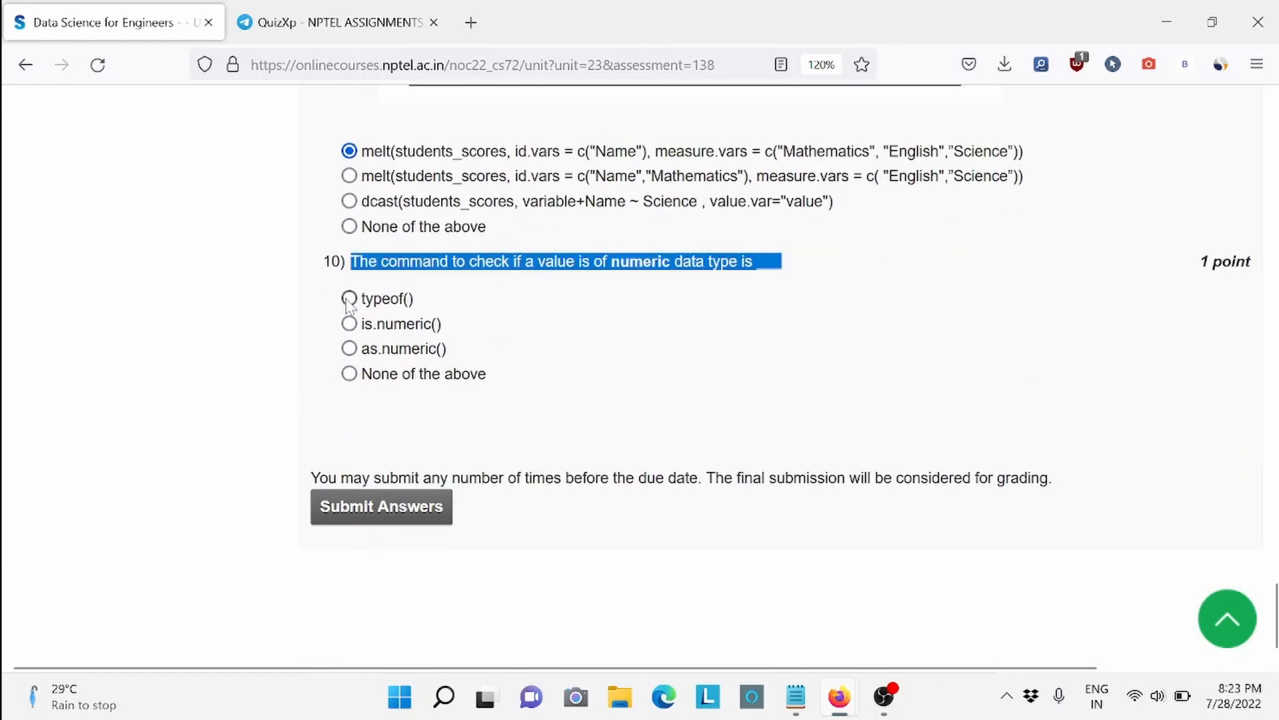
left_click(349, 323)
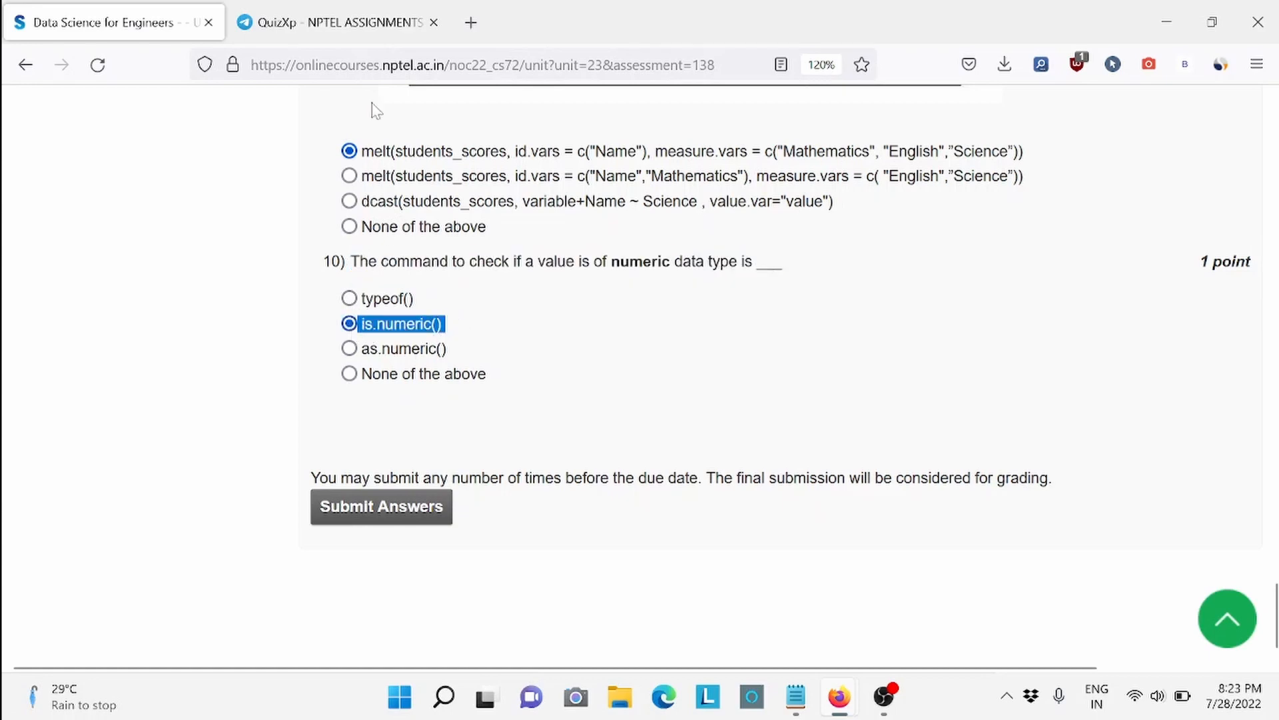
left_click(334, 22)
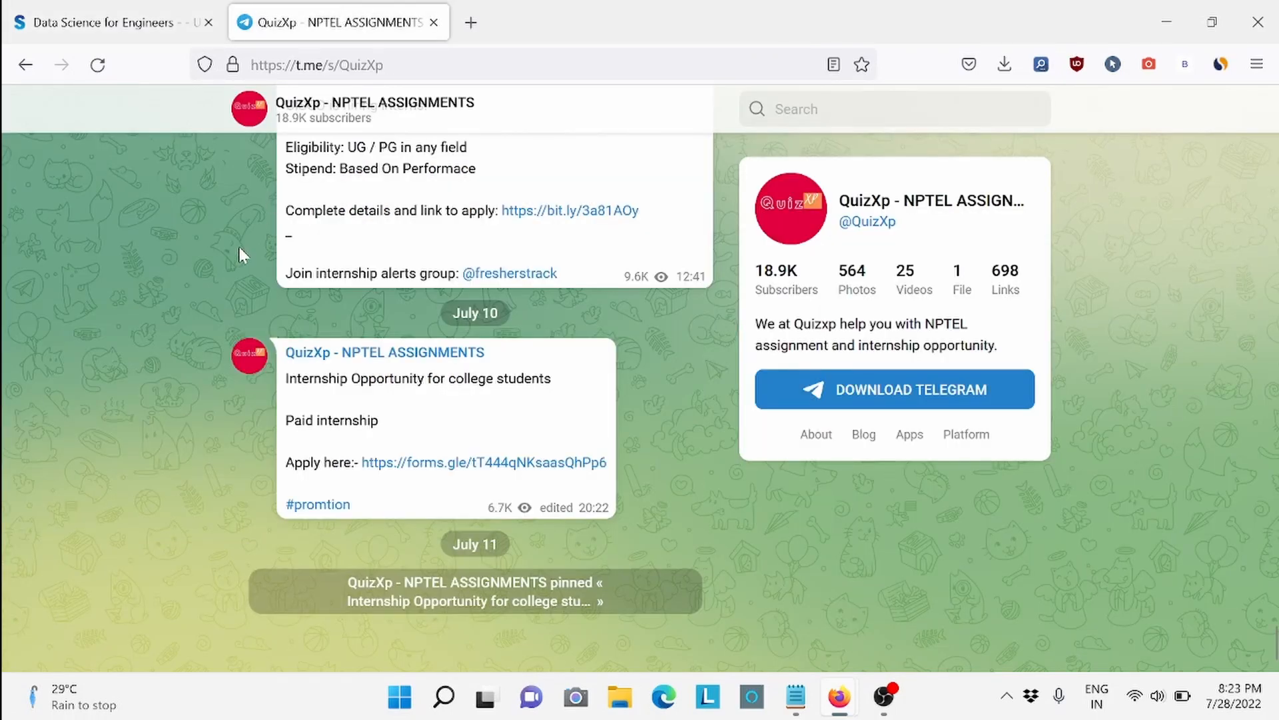